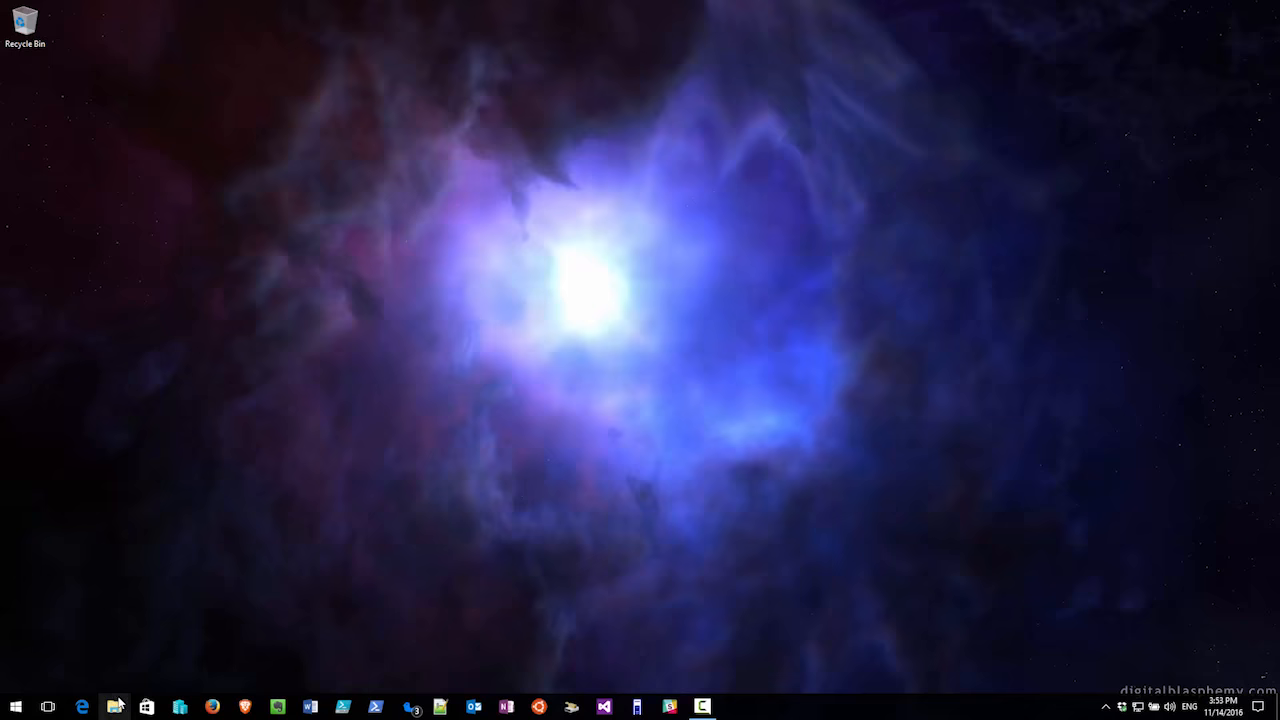
# Start Turn on BitLocker for USBSTICK (G:) from its right-click menu in File Explorer
pyautogui.click(114, 708)
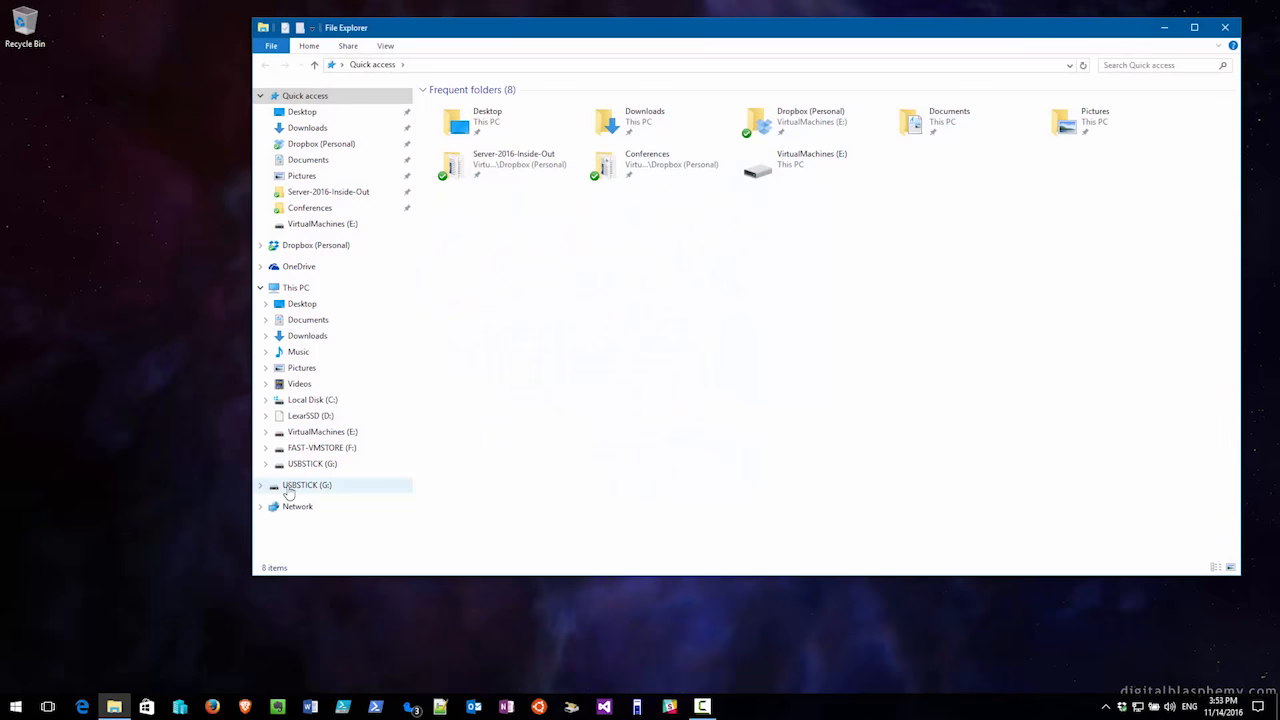
pyautogui.rightClick(308, 486)
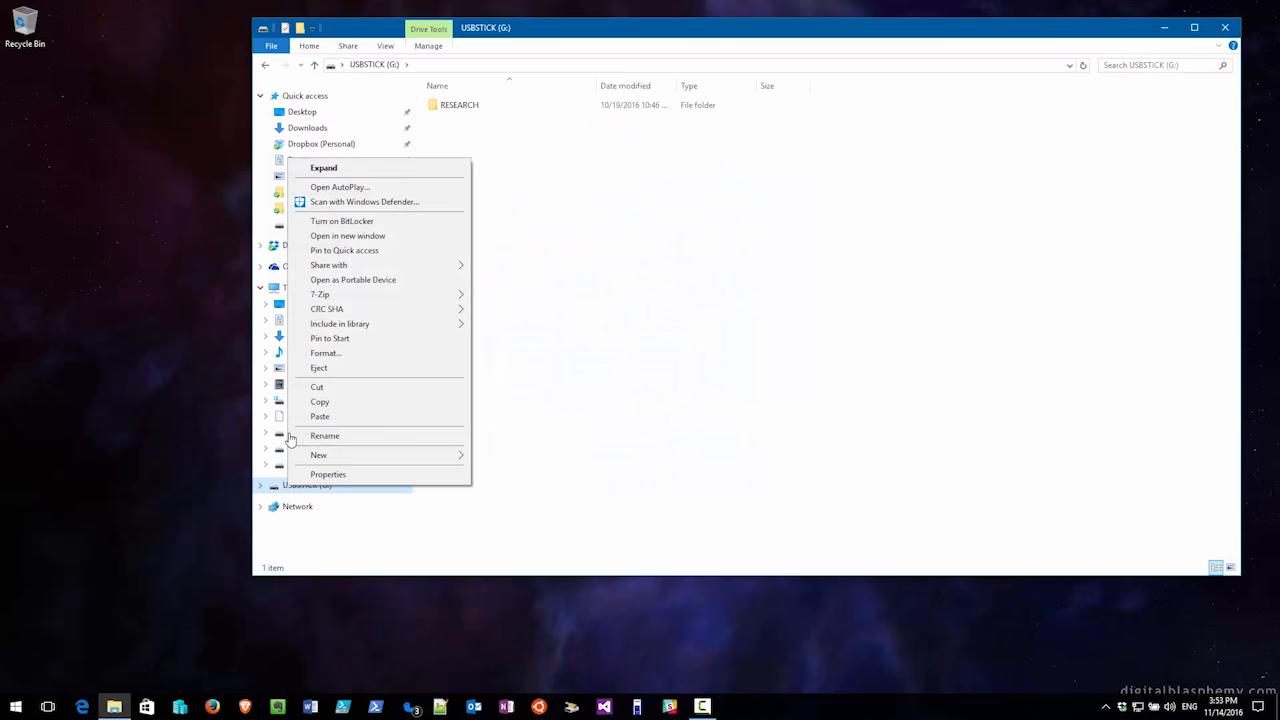
pyautogui.click(342, 220)
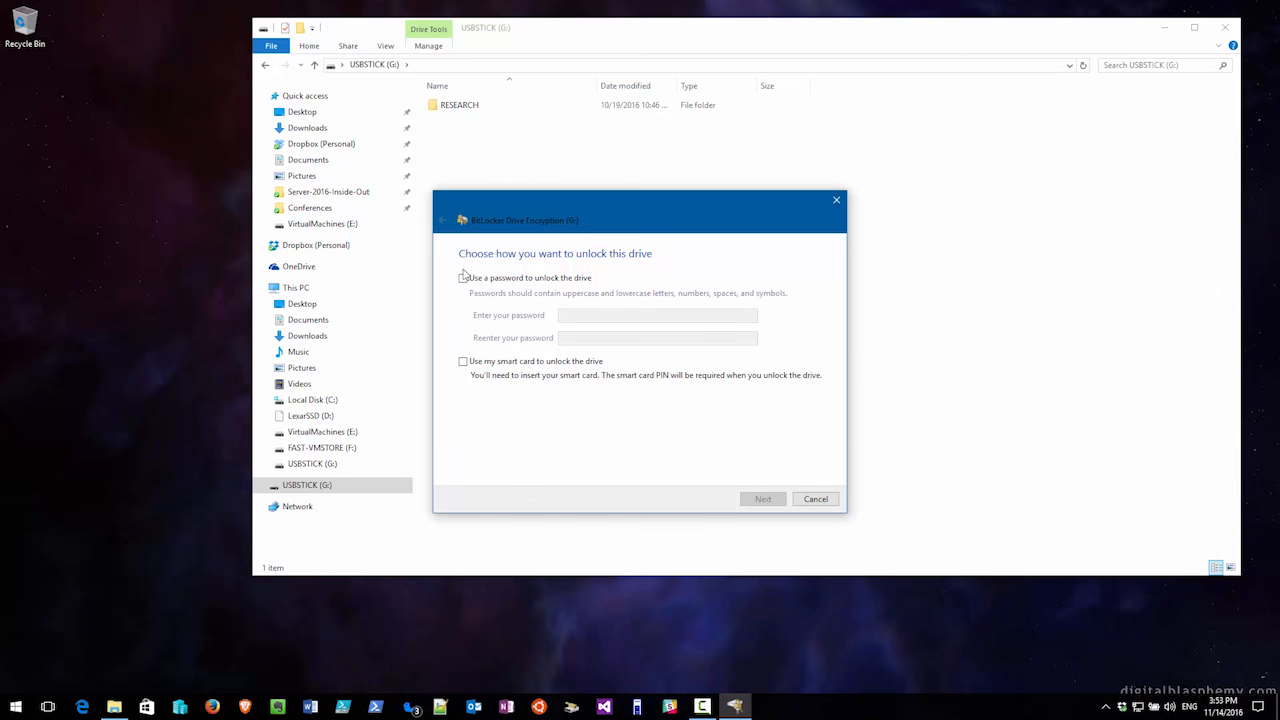
# Choose password unlock, enter and confirm the password, and continue to recovery key backup
pyautogui.click(464, 278)
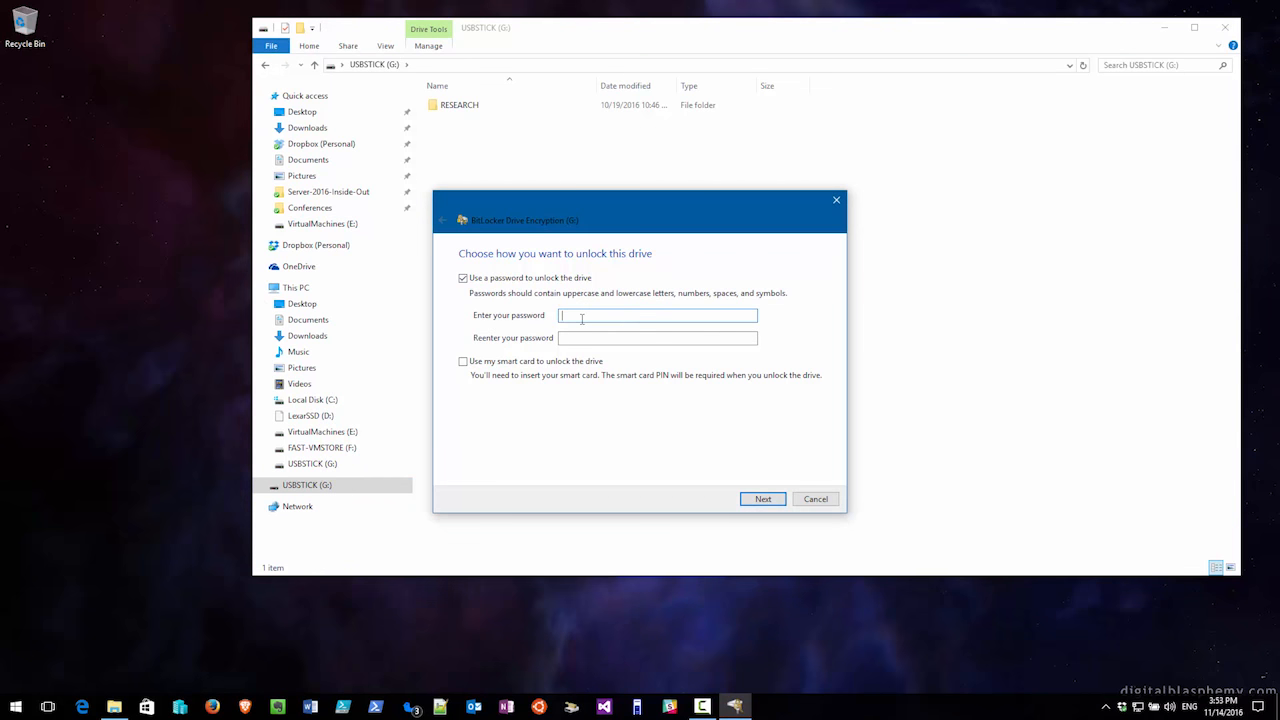
pyautogui.write('••')
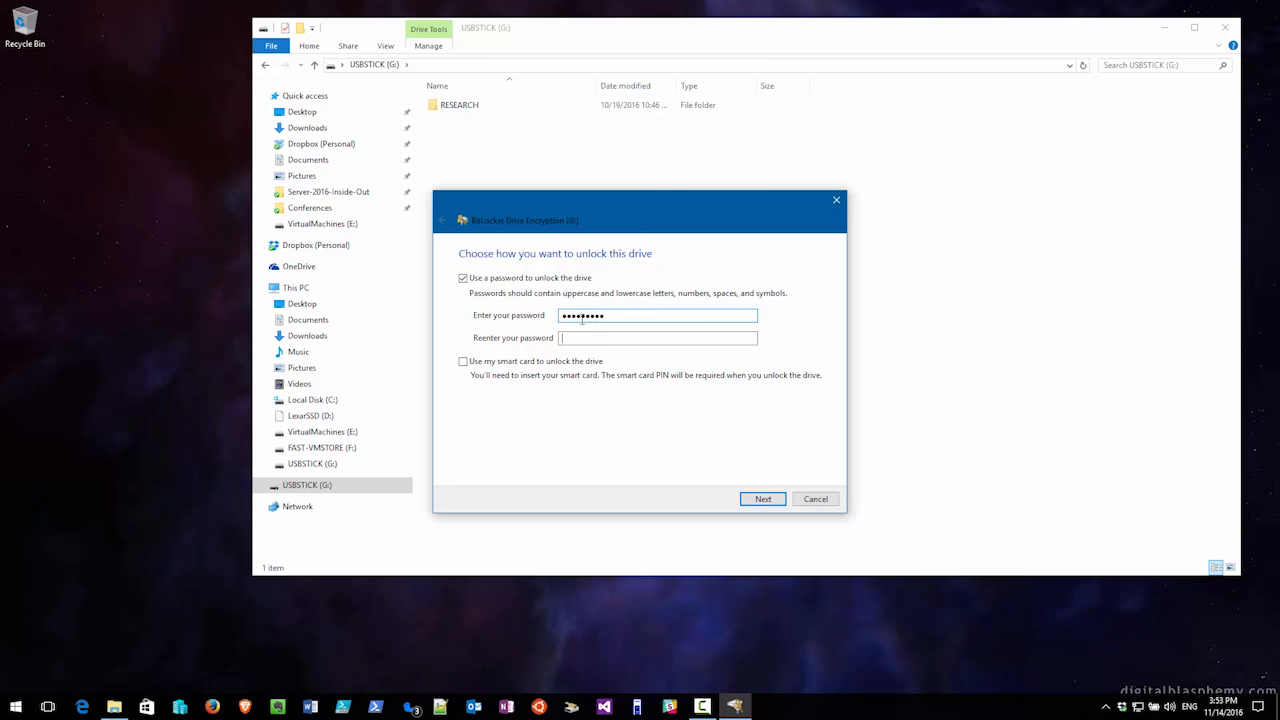
pyautogui.write('•••••')
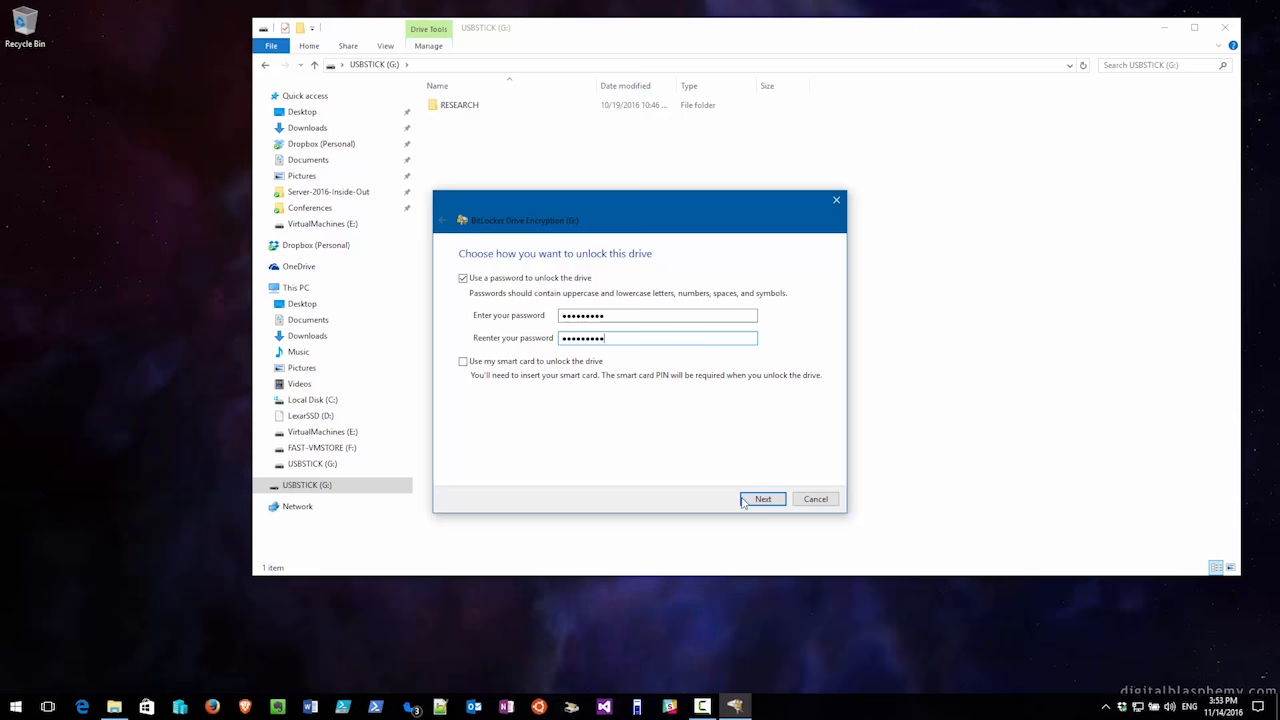
pyautogui.click(762, 498)
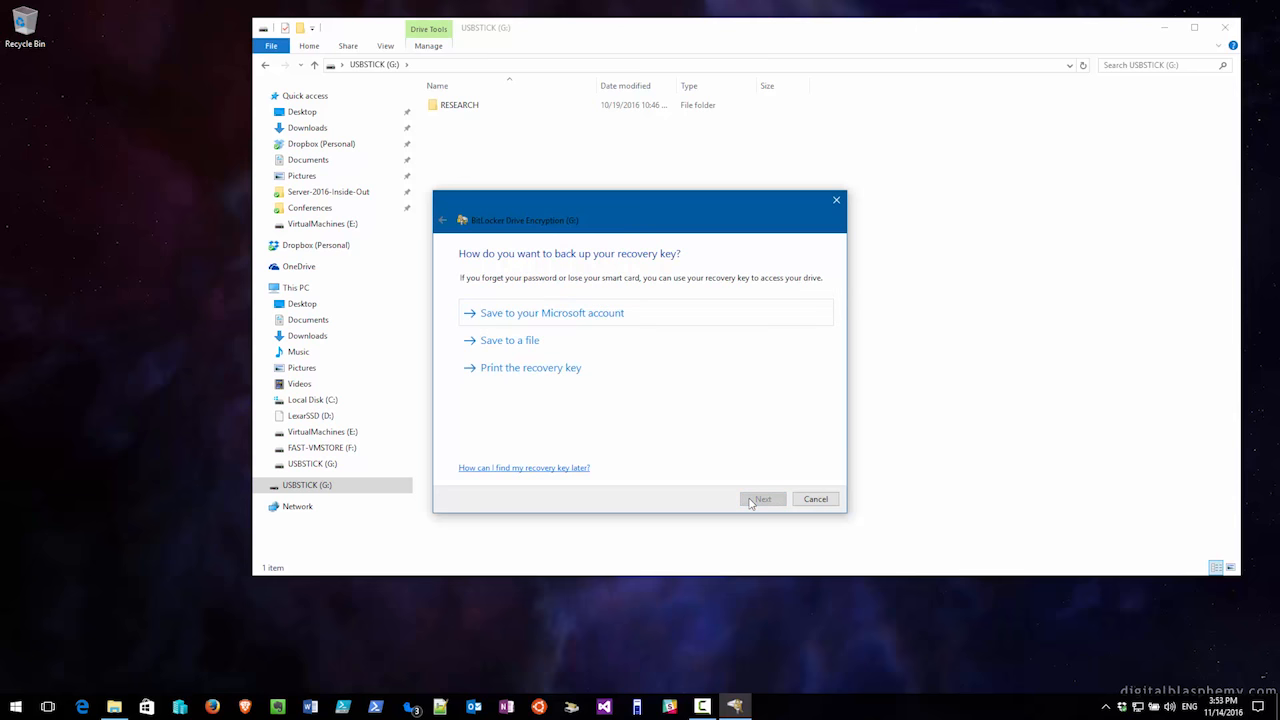
# Back up the recovery key and keep used-disk-space-only encryption, reaching the ready-to-encrypt confirmation
pyautogui.click(762, 500)
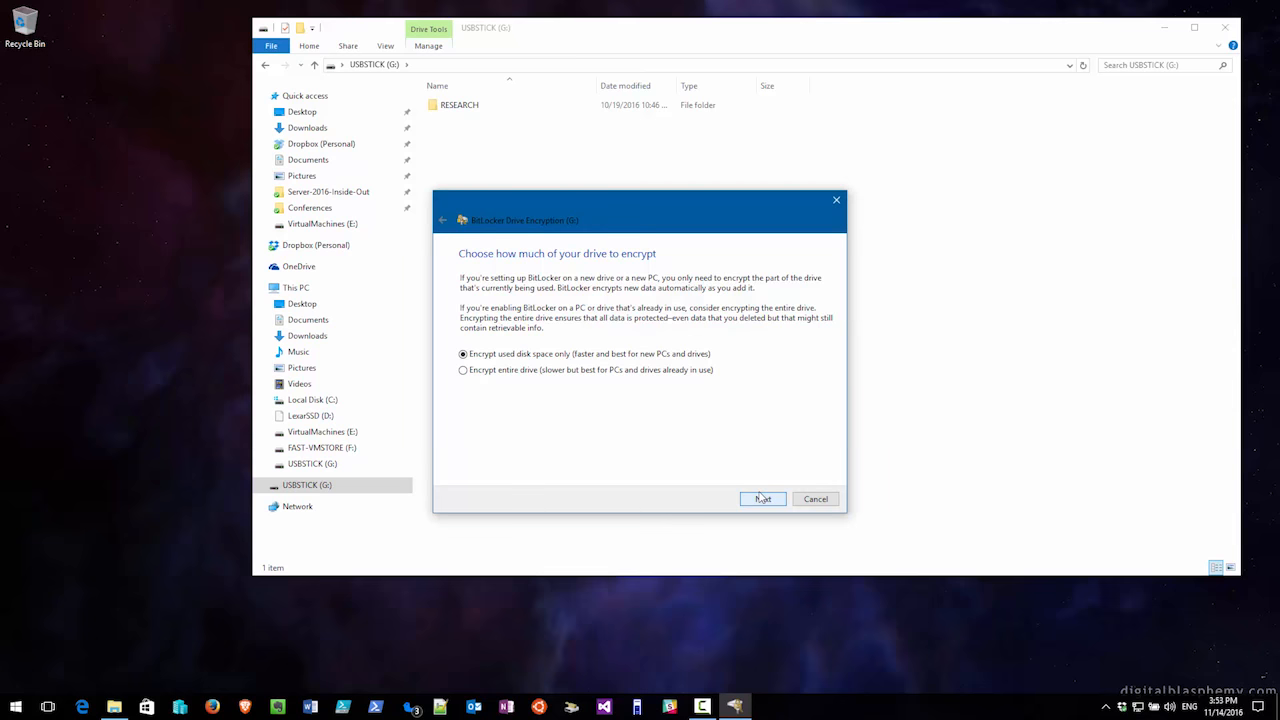
pyautogui.moveTo(690, 444)
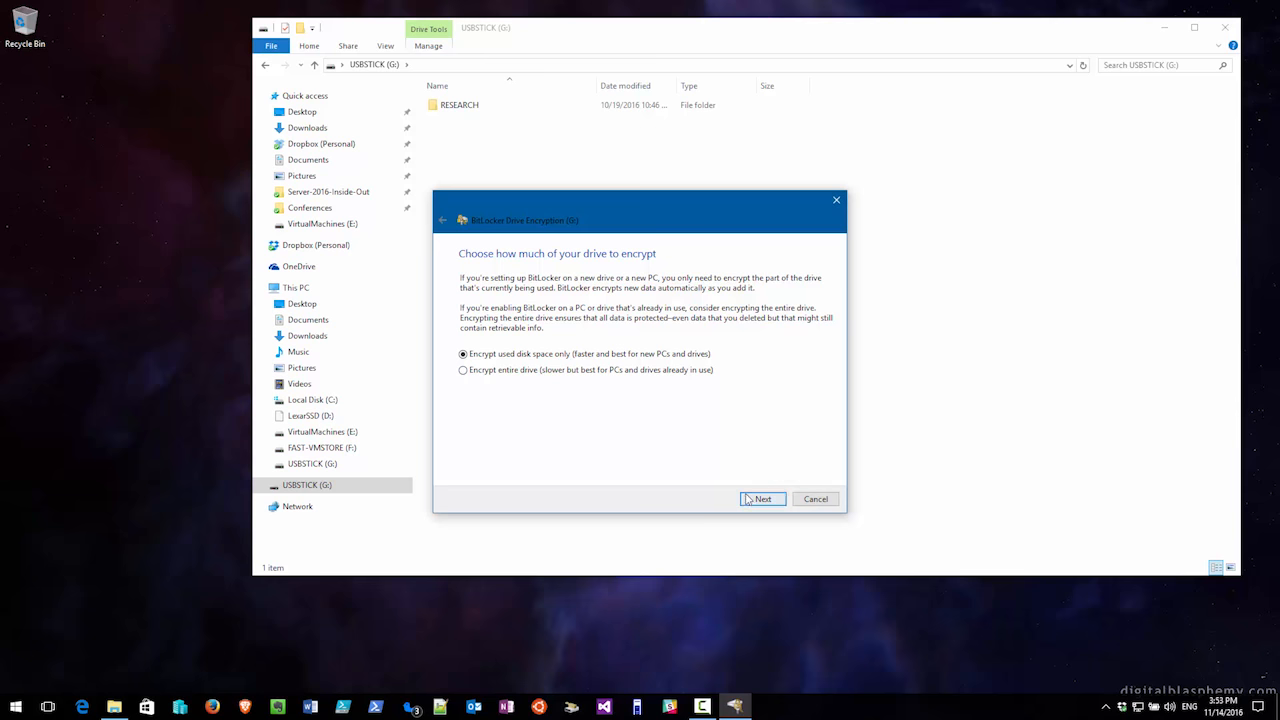
pyautogui.click(762, 498)
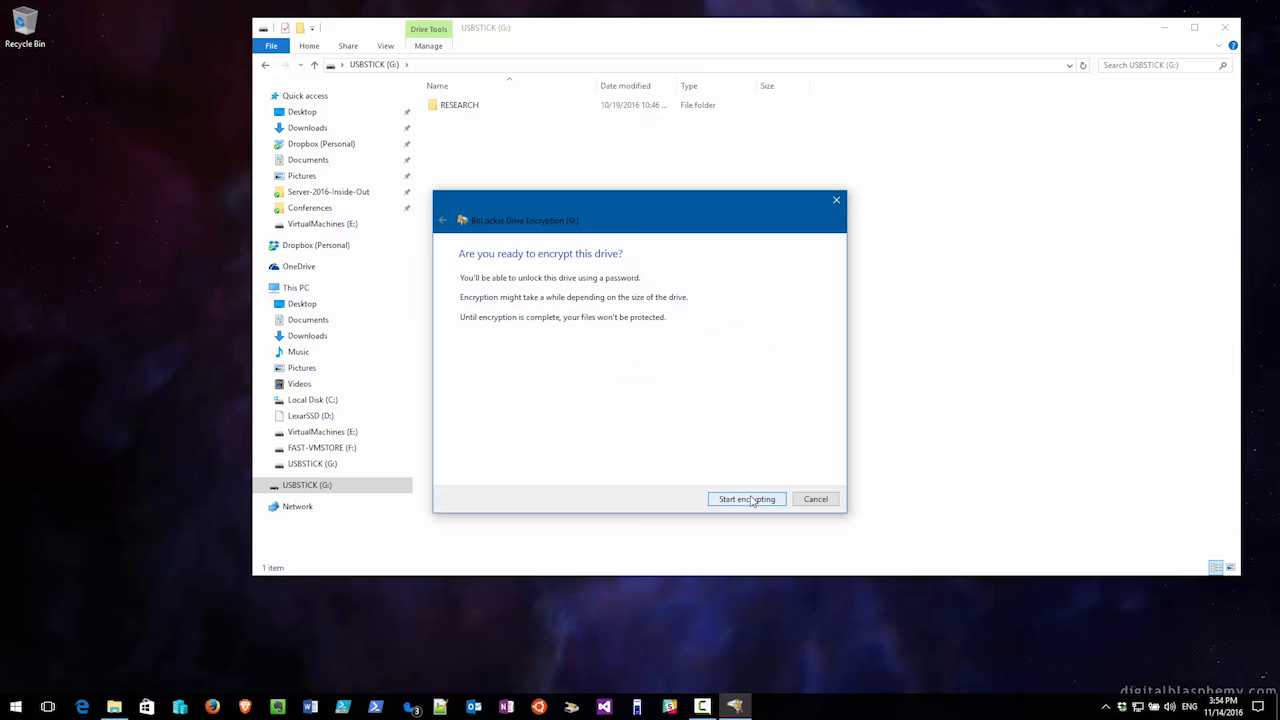
# Encrypt drive G: and dismiss the 'Encryption of G: is complete' notice
pyautogui.click(746, 500)
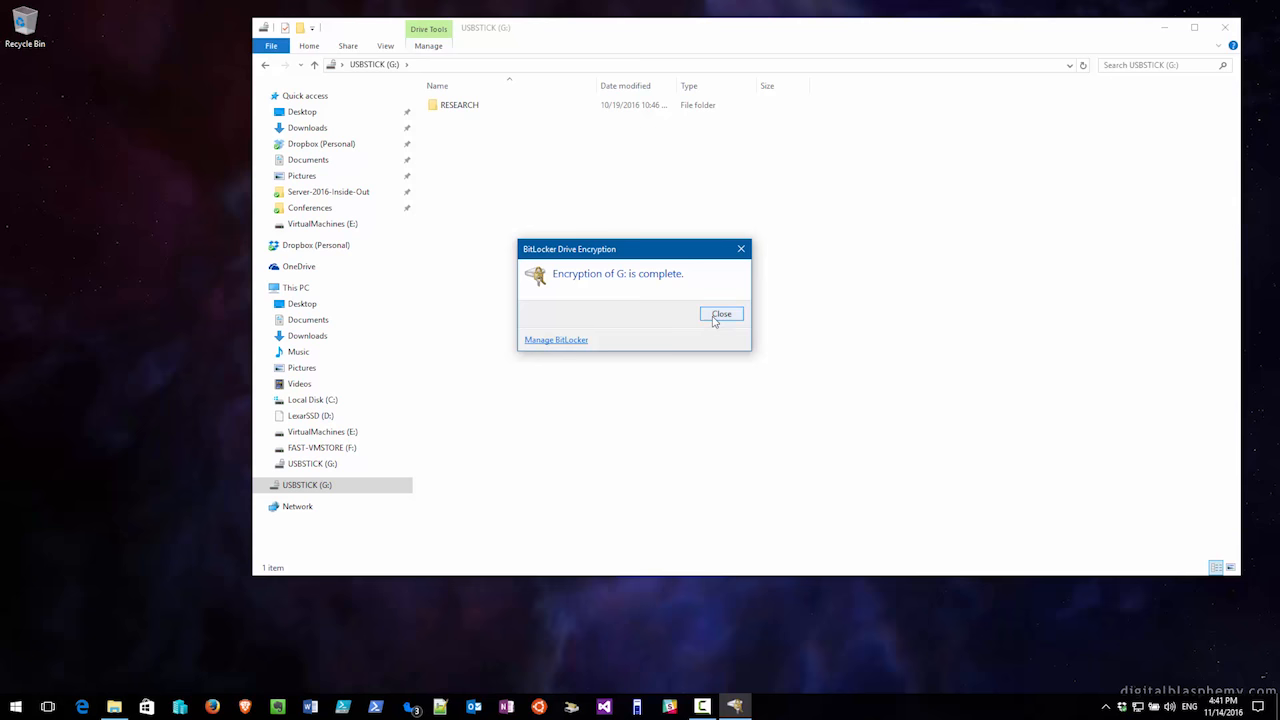
pyautogui.click(720, 314)
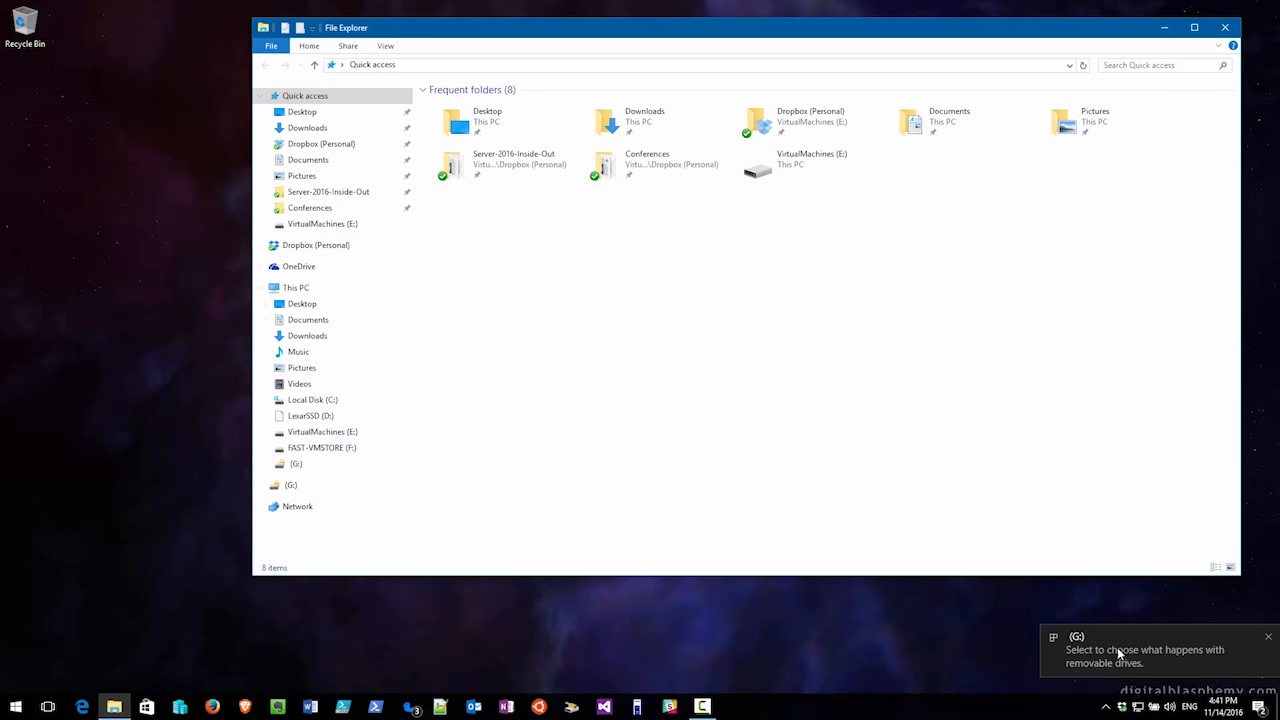
# Unlock the reinserted drive G: from its notification by entering the BitLocker password
pyautogui.click(1144, 650)
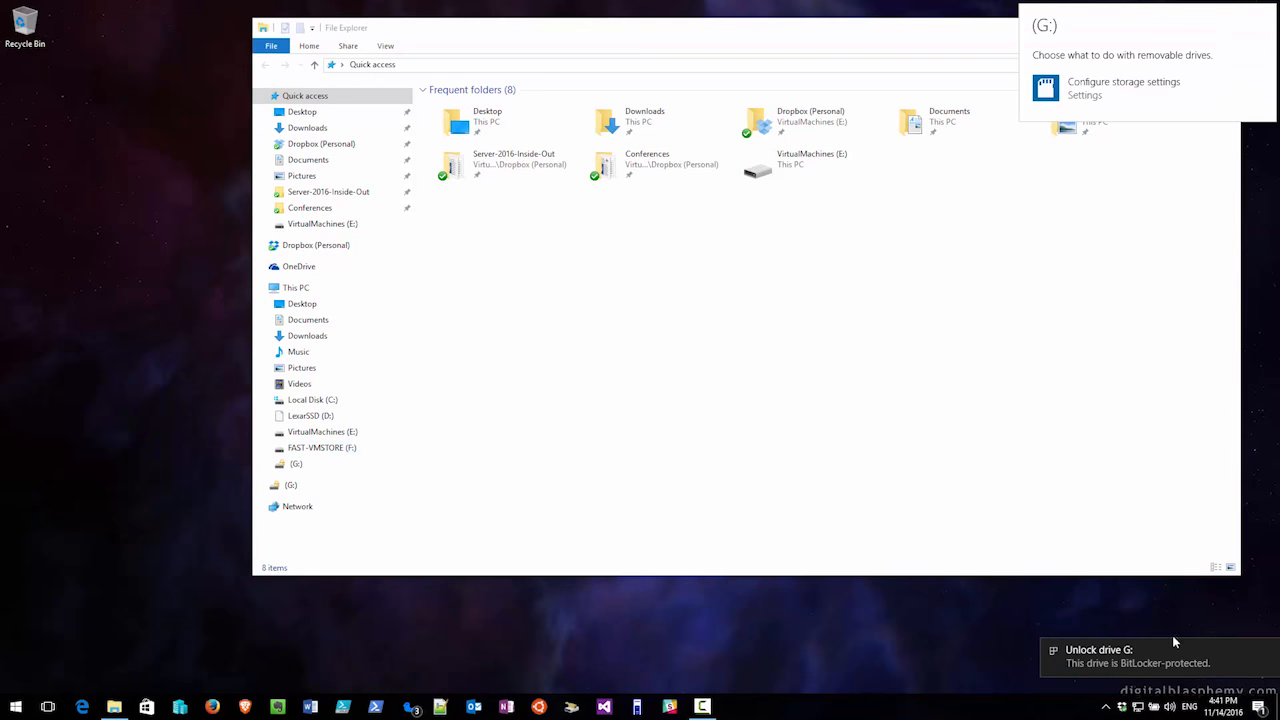
pyautogui.click(1098, 648)
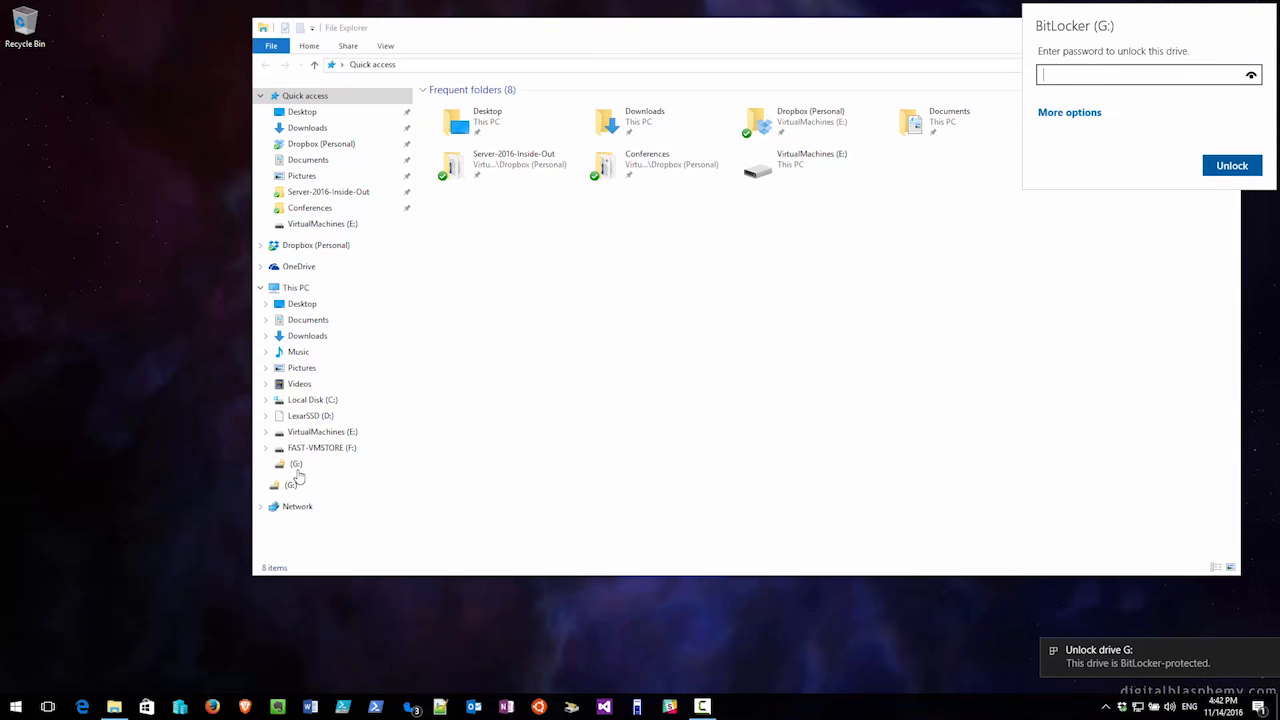
pyautogui.write('•')
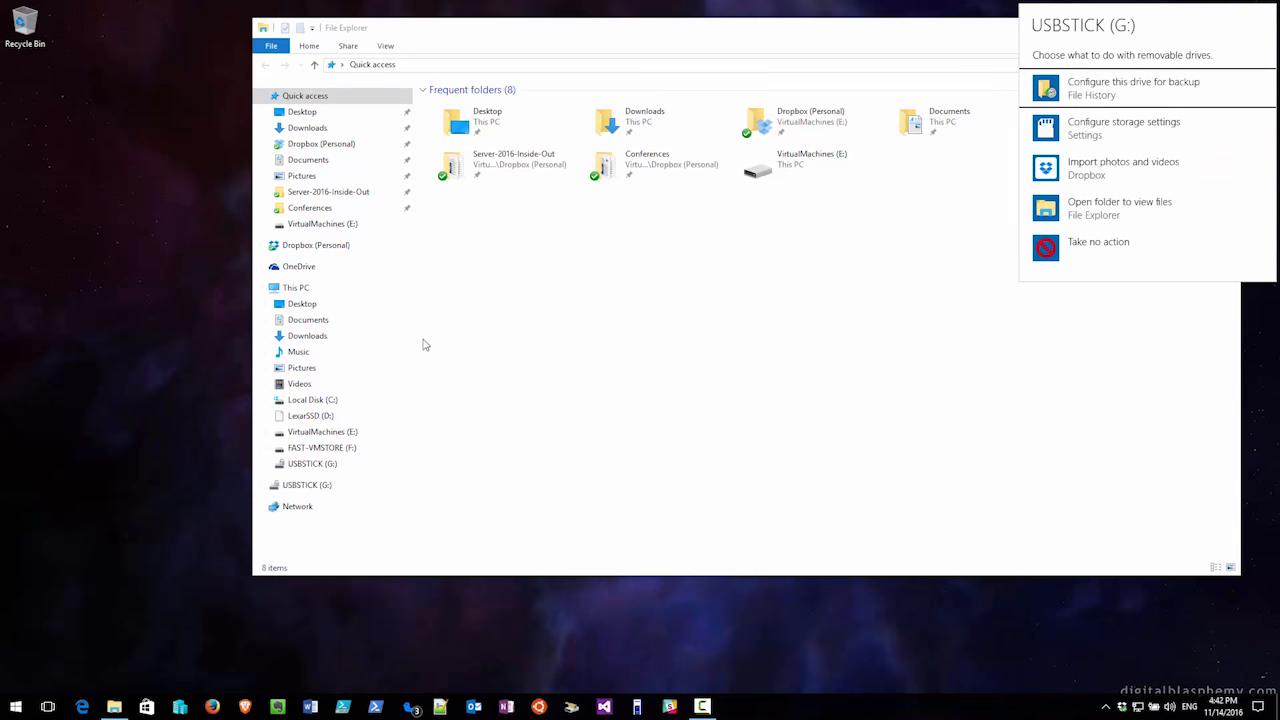
pyautogui.moveTo(700, 324)
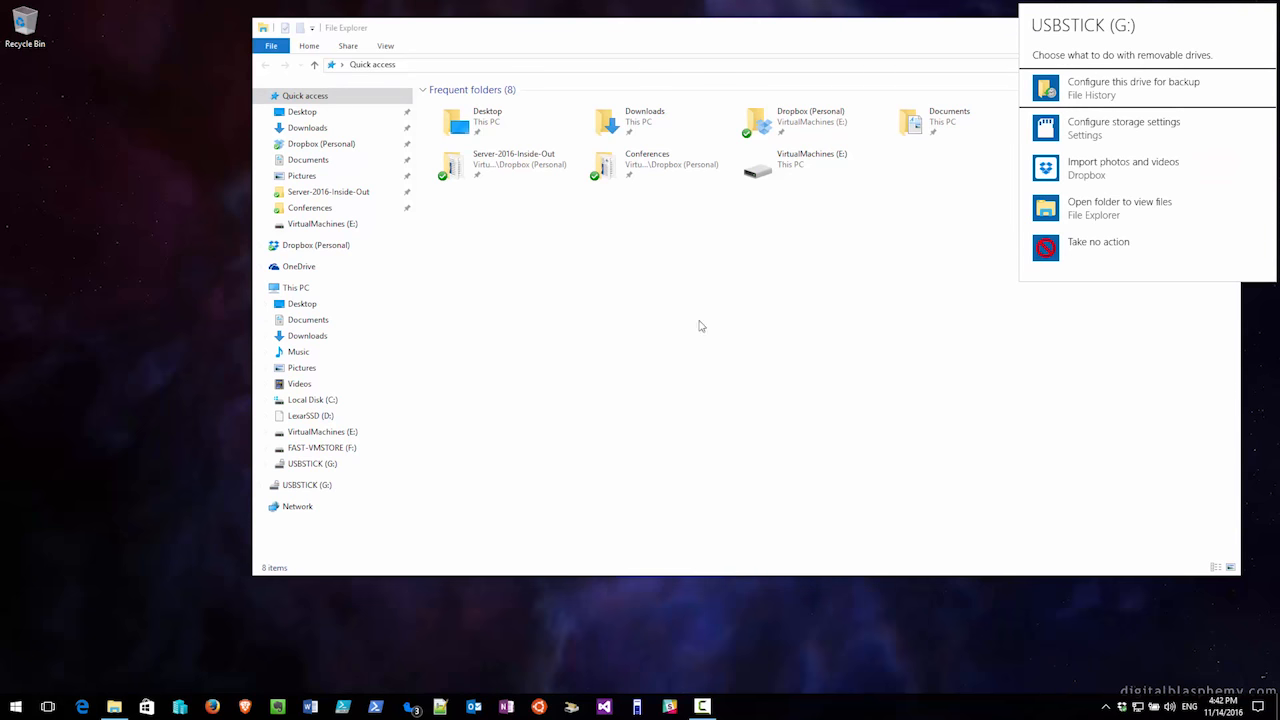